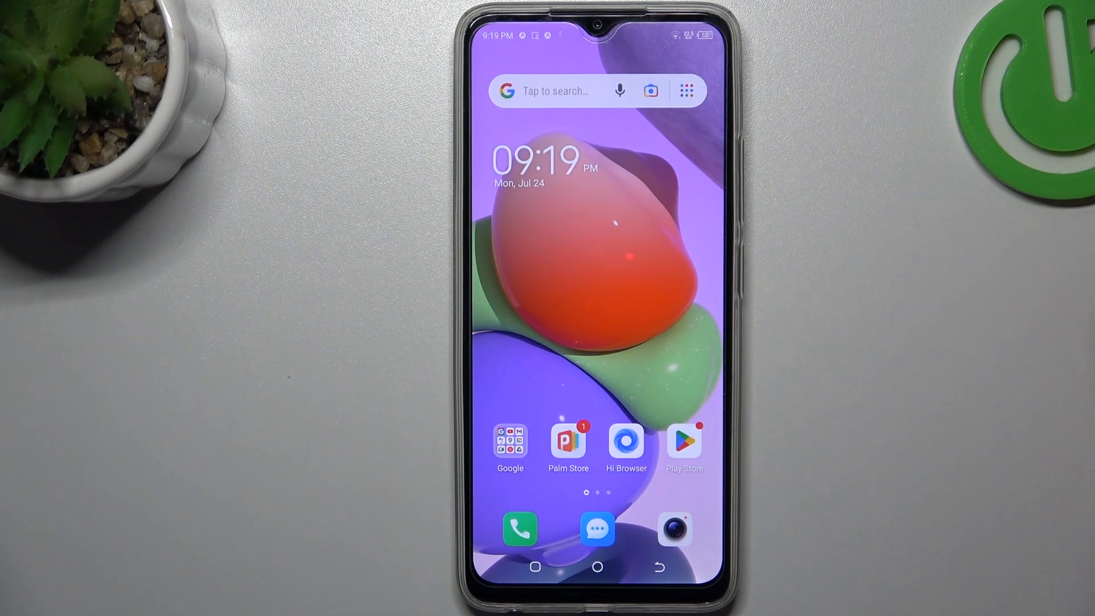
Step: Open the Play Store and search for 'whatsapp business', confirming it is installed
click(684, 438)
text(wh)
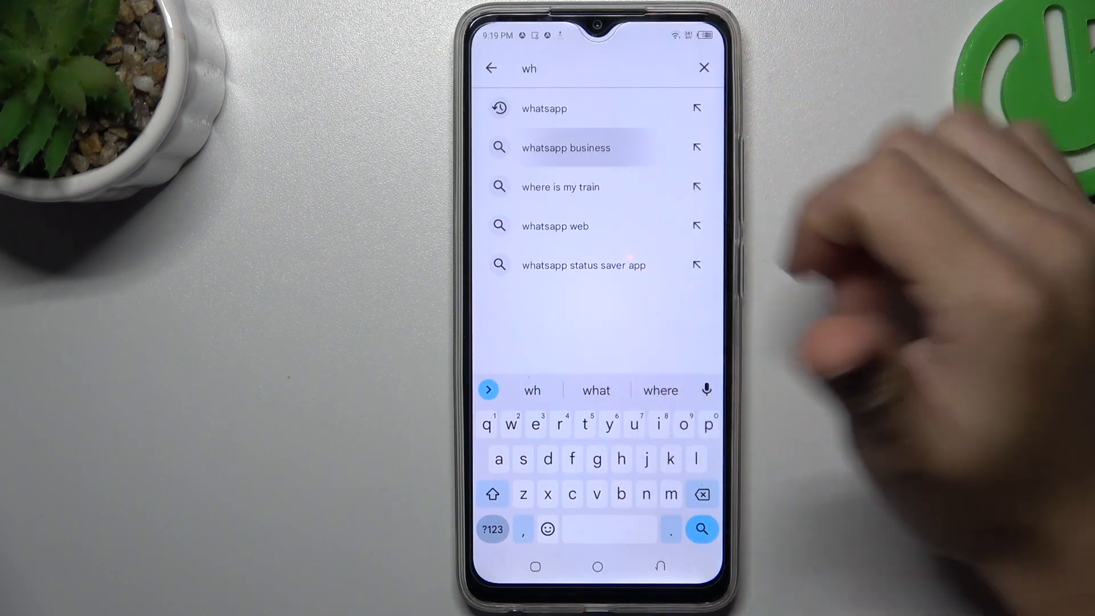
click(566, 147)
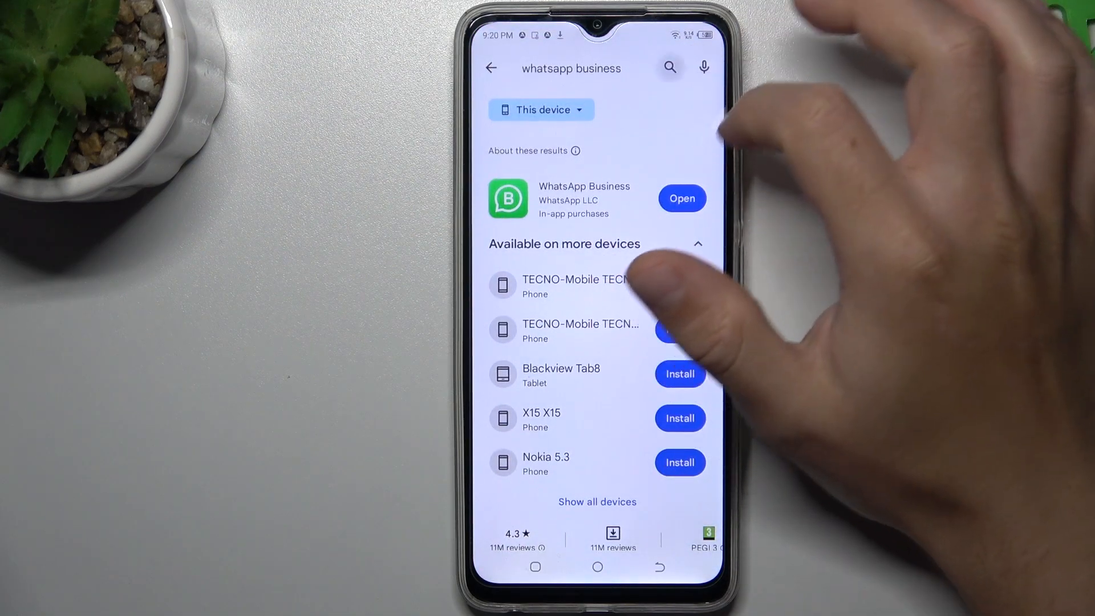
Step: Search the Play Store for '2accounts' and launch the installed 2Accounts app
click(572, 68)
text(2ac)
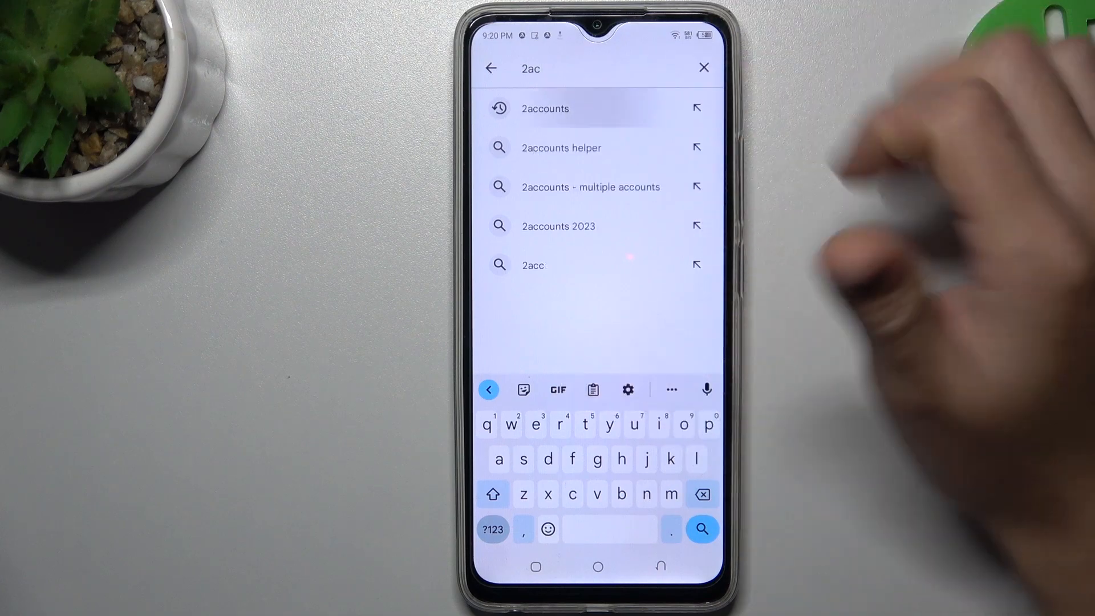
click(544, 108)
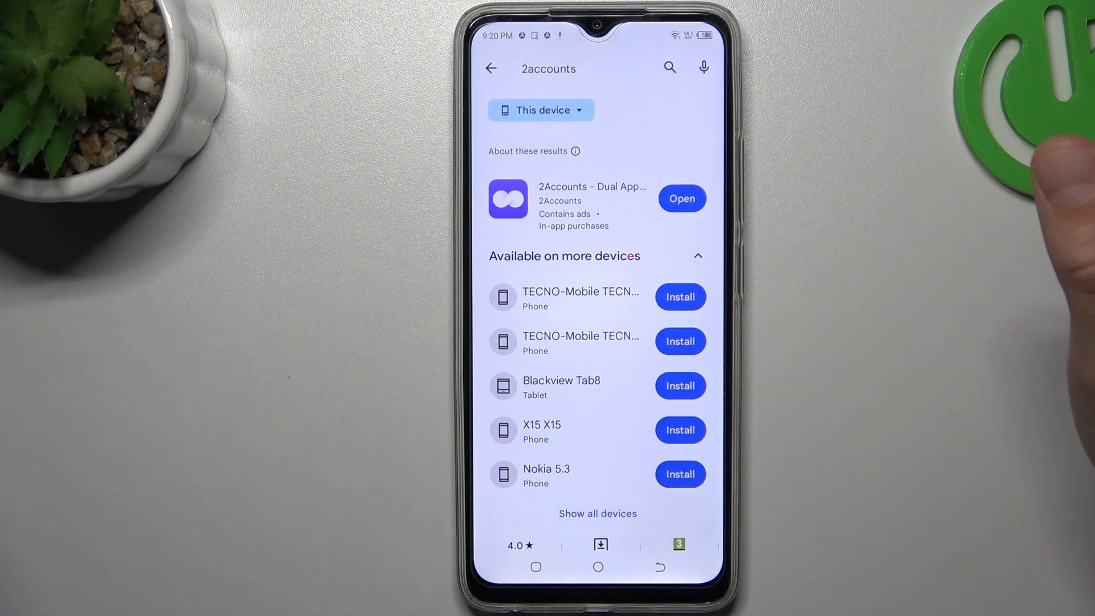
click(682, 198)
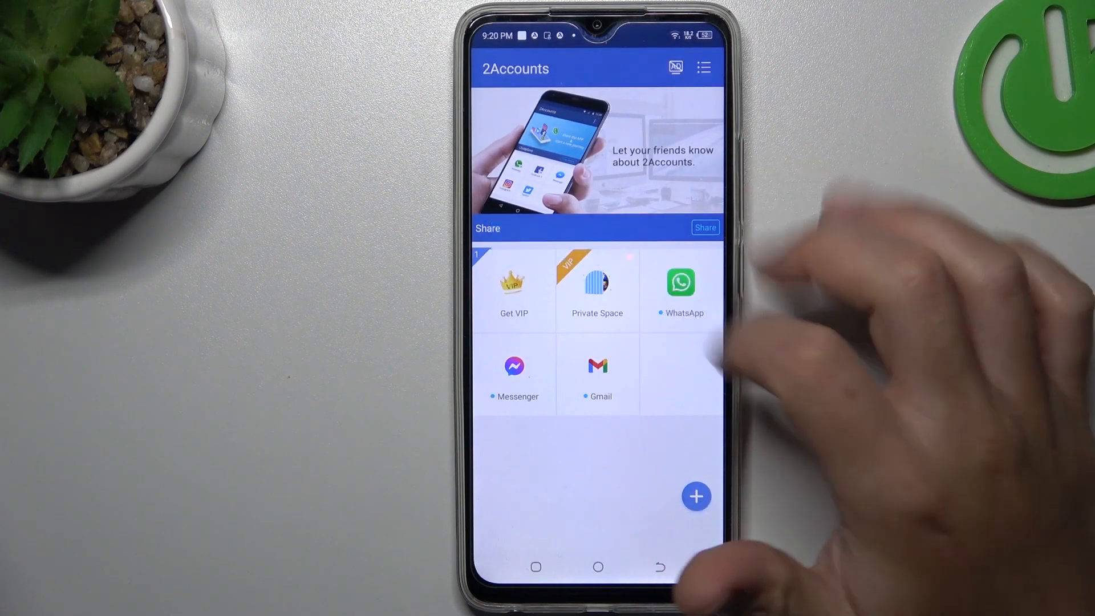
Step: Tap the WhatsApp tile in 2Accounts to start cloning WhatsApp
click(681, 283)
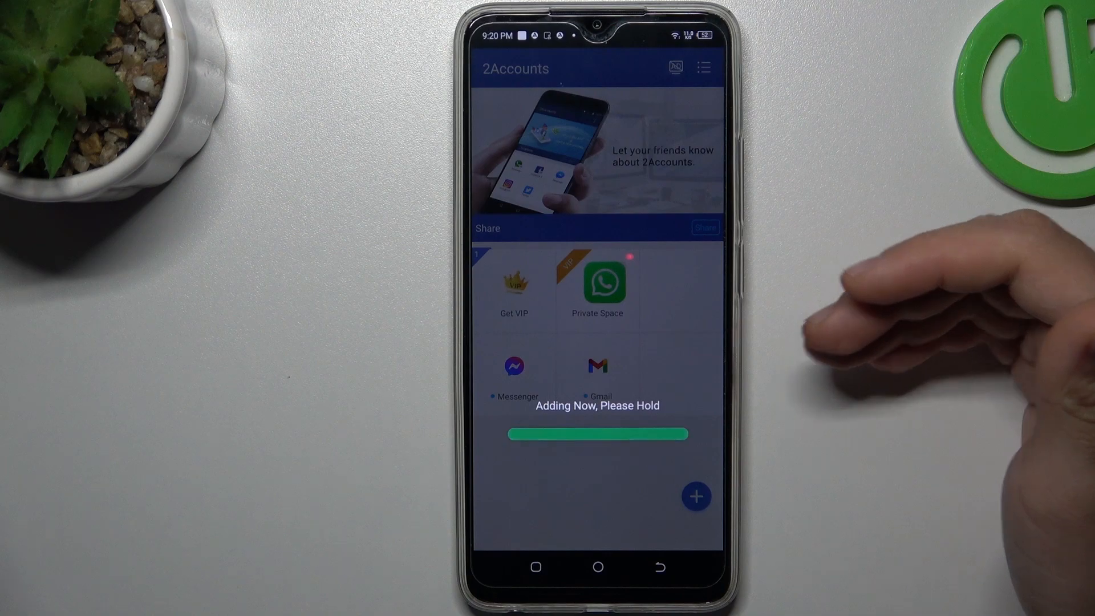